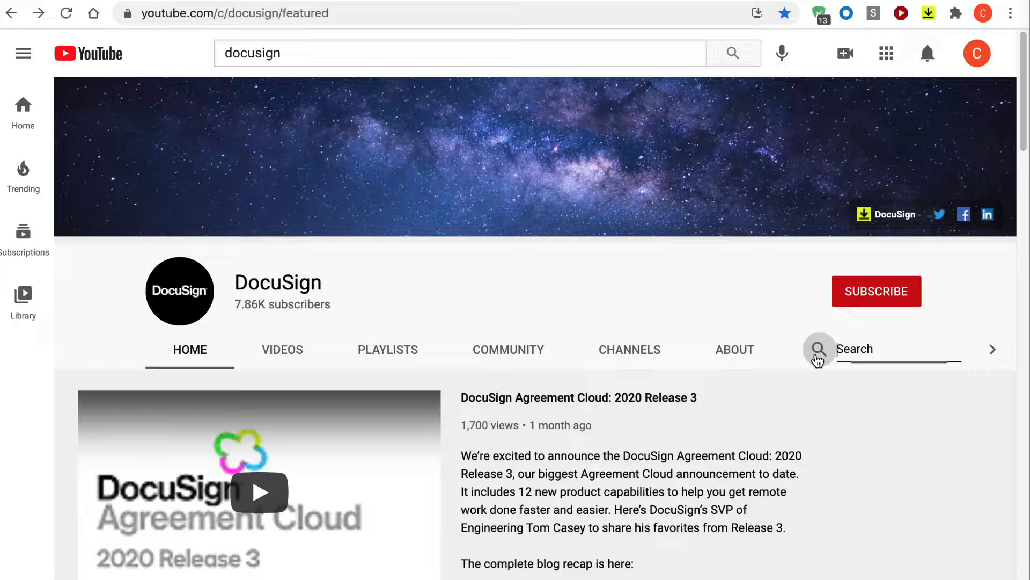
Search the DocuSign YouTube channel for 'Notary Profile'.
type("Notary P")
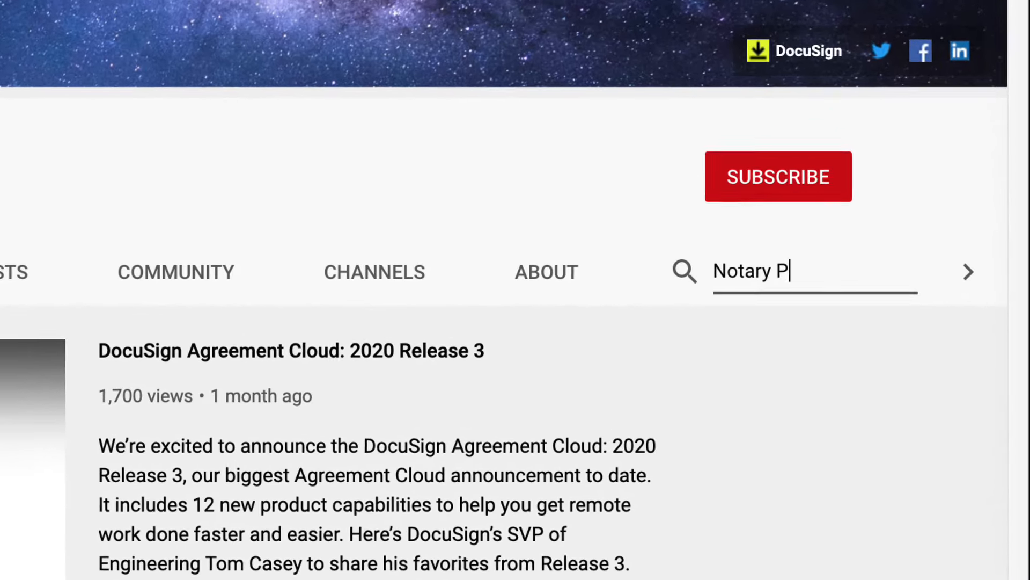
type("rofile")
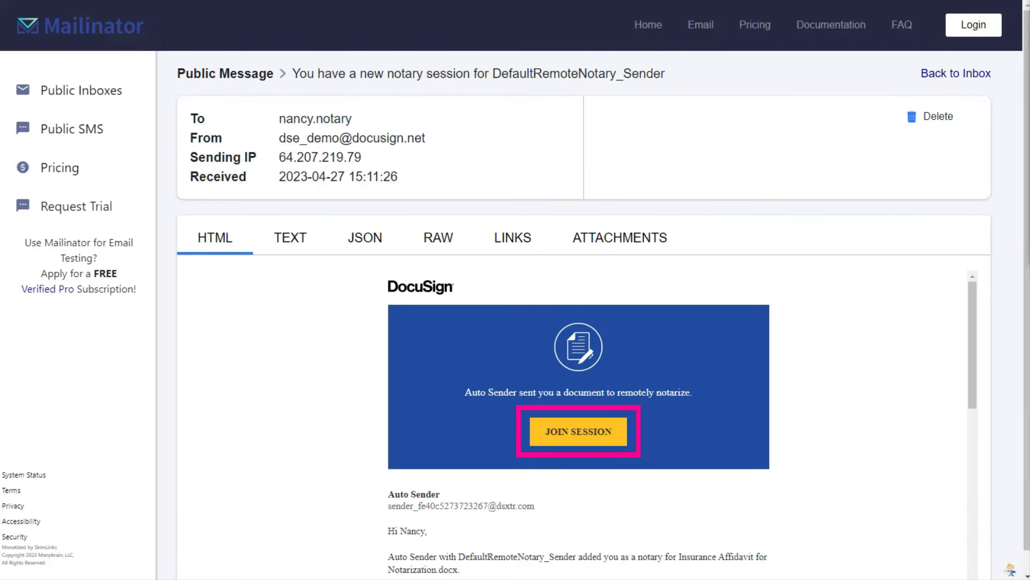
Join the notary session from the invitation email and log in as Nancy.
left_click(577, 431)
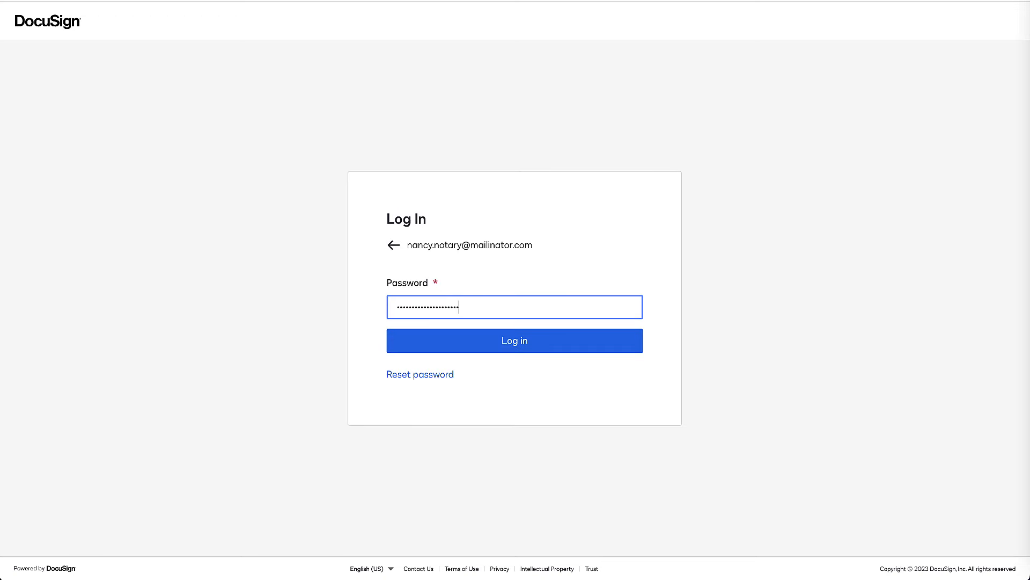
left_click(514, 340)
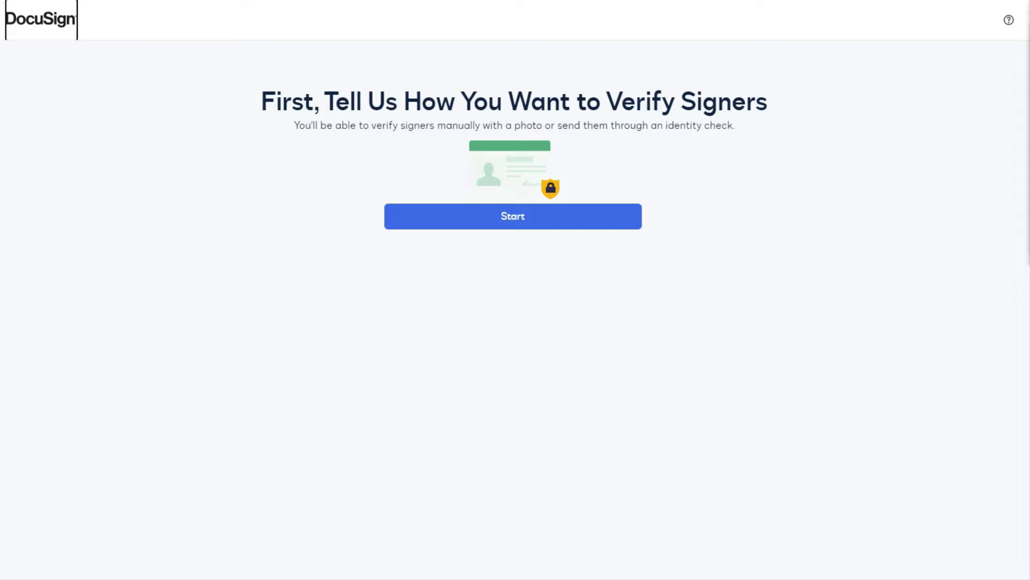
Keep ID Verification for signer Stephen, pass the camera and microphone checks, and enter the session.
left_click(513, 215)
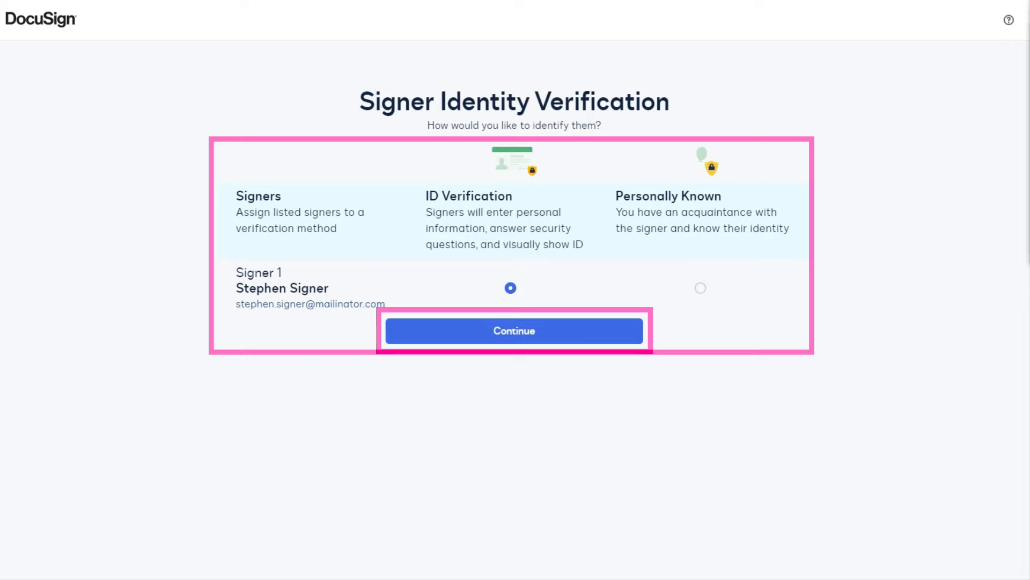
left_click(513, 331)
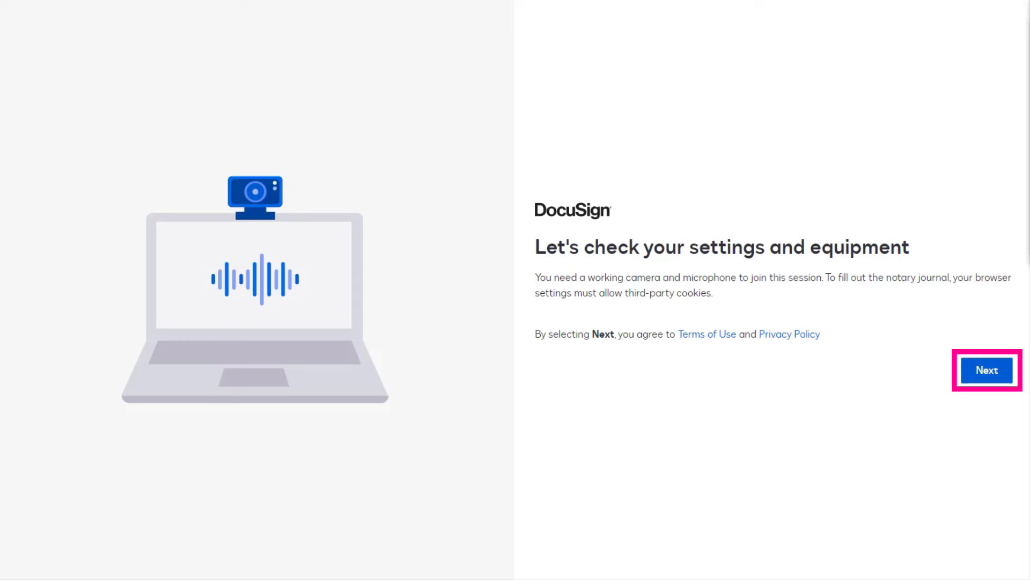
left_click(986, 371)
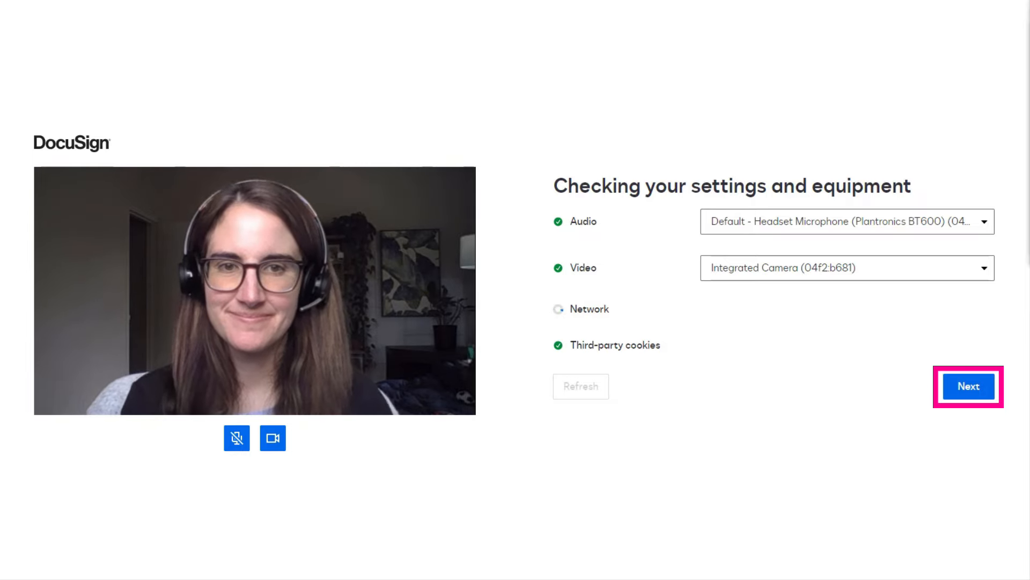
left_click(966, 385)
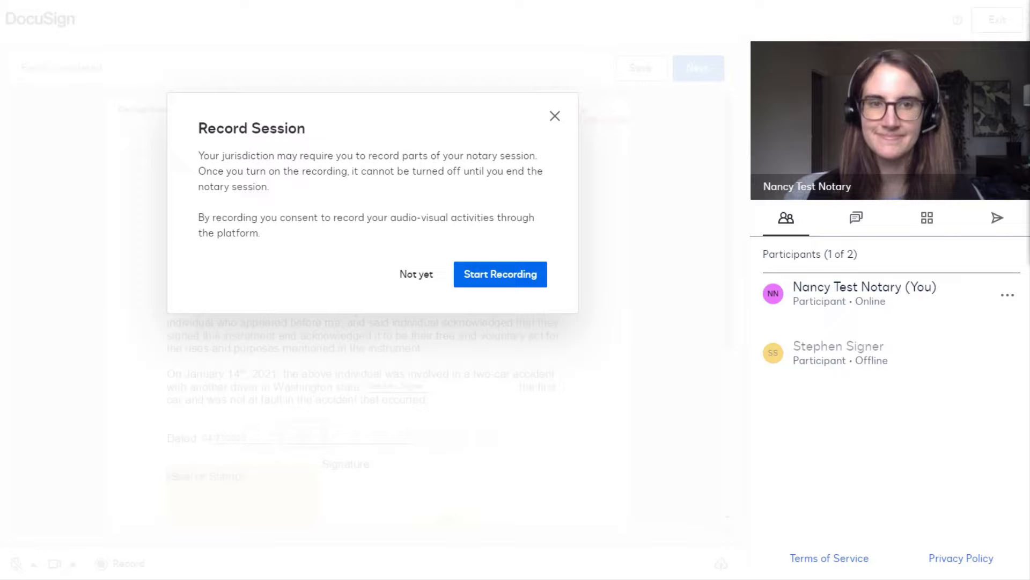
Start recording the session and close Stephen's passed identity verification results.
left_click(499, 274)
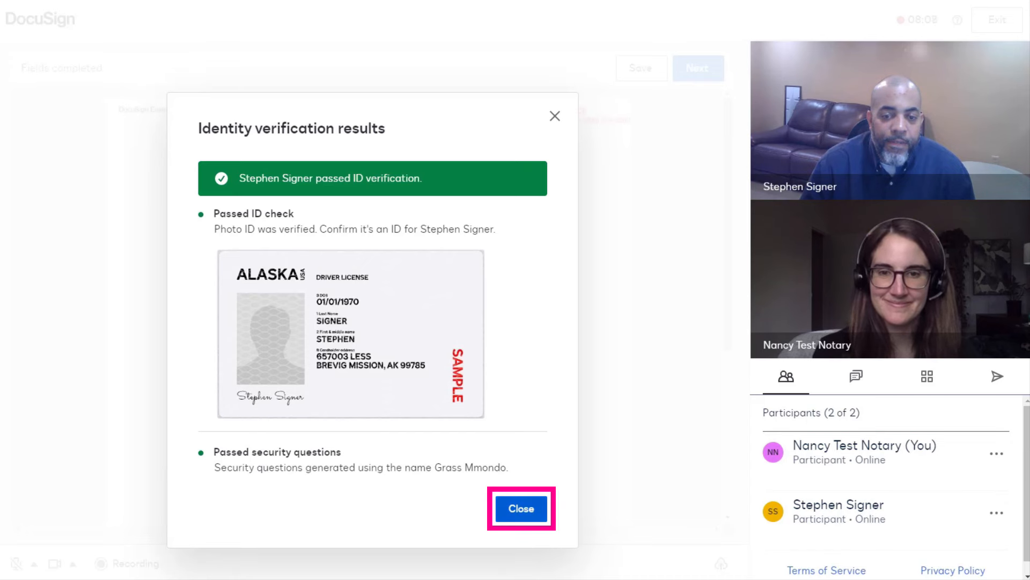
left_click(520, 508)
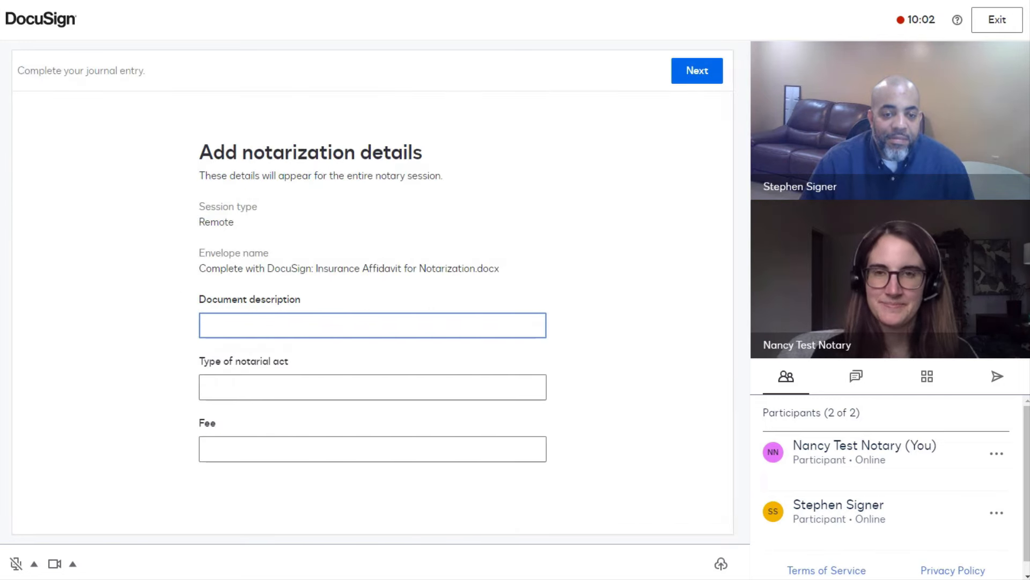
Enter description Affidavit and notarial act jurat, review the signer's address details, and save the journal entry.
type("Affidavit")
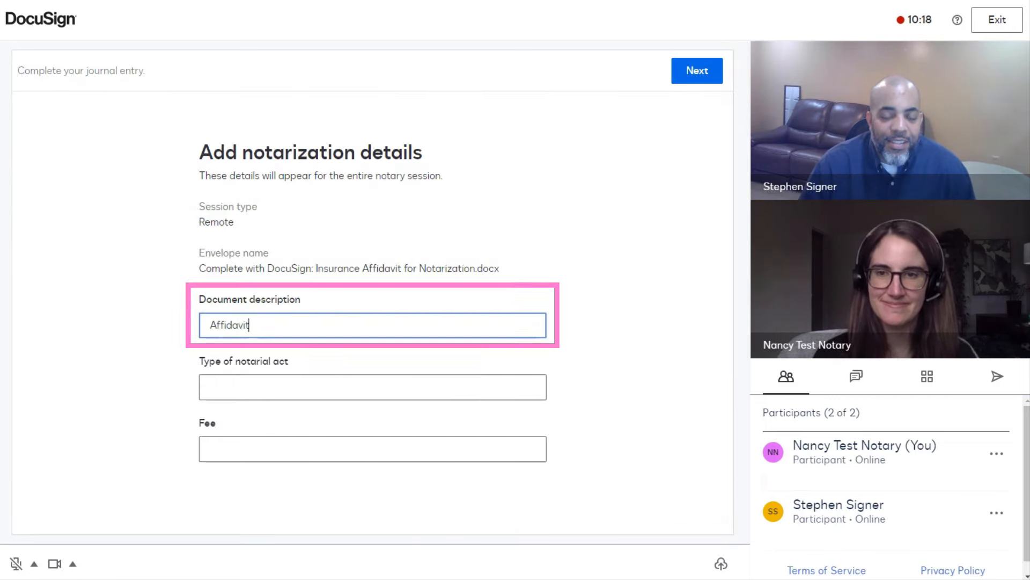
type("jurat")
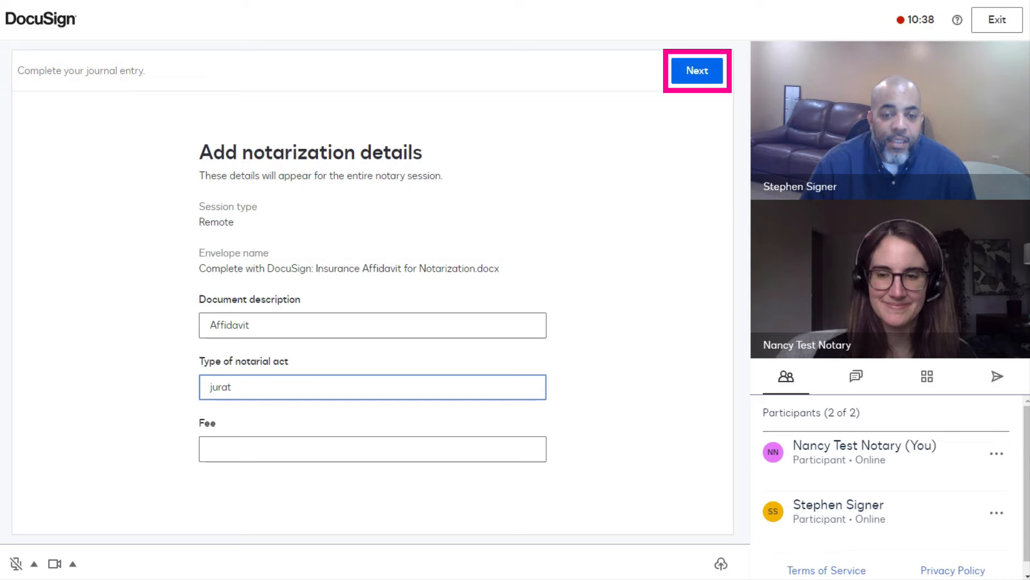
left_click(697, 71)
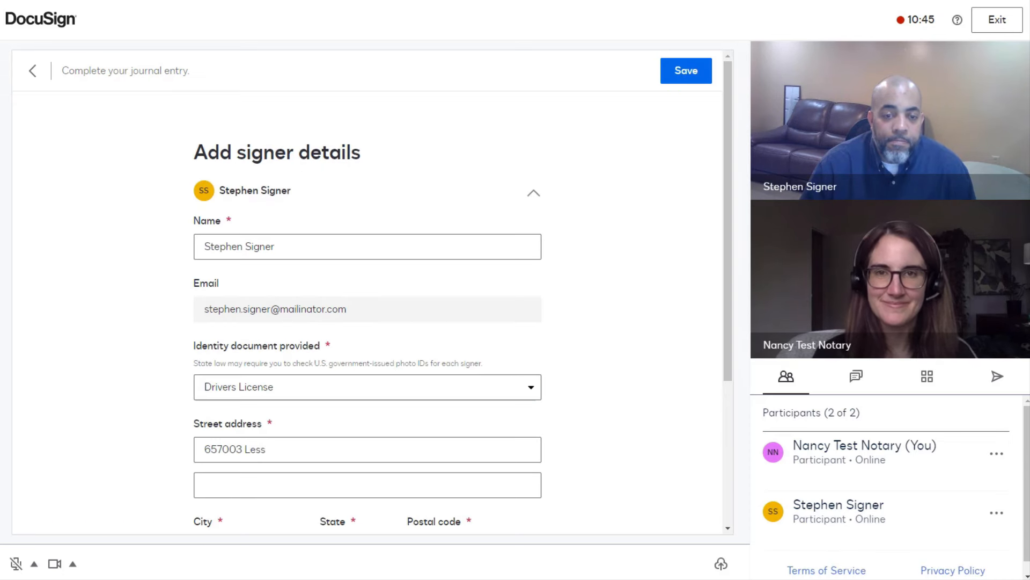
scroll("down", 3)
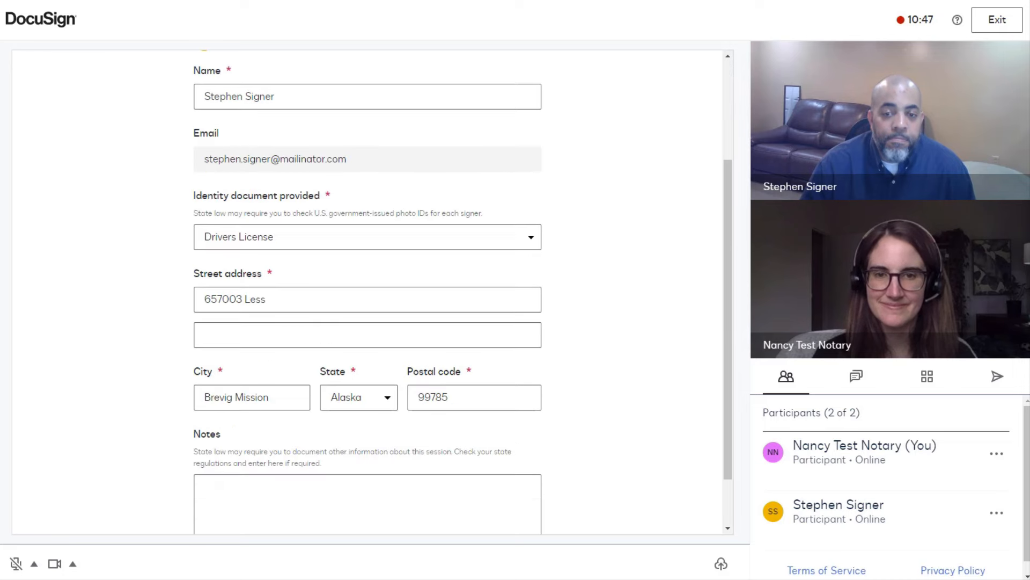
scroll("up", 3)
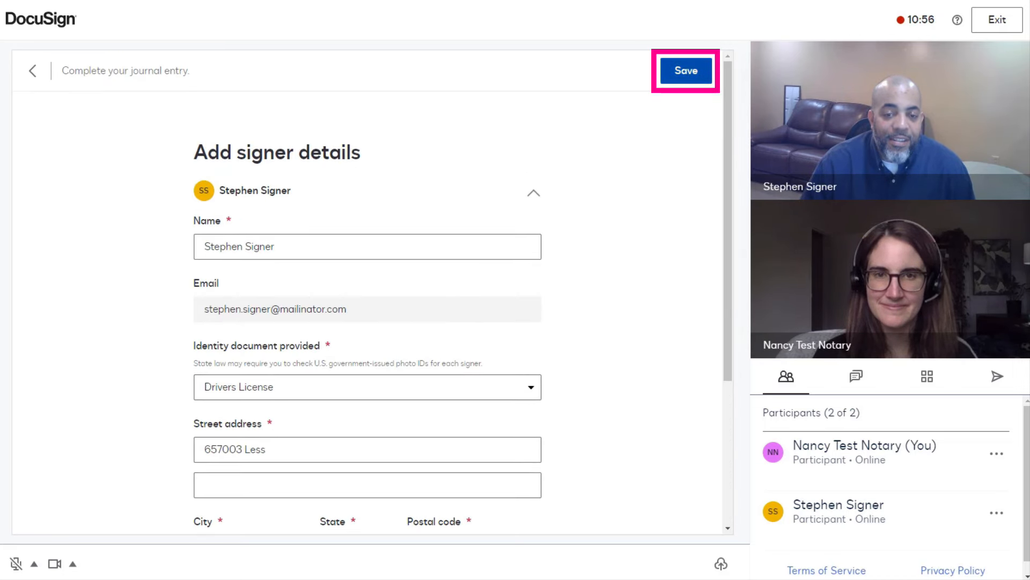
left_click(685, 71)
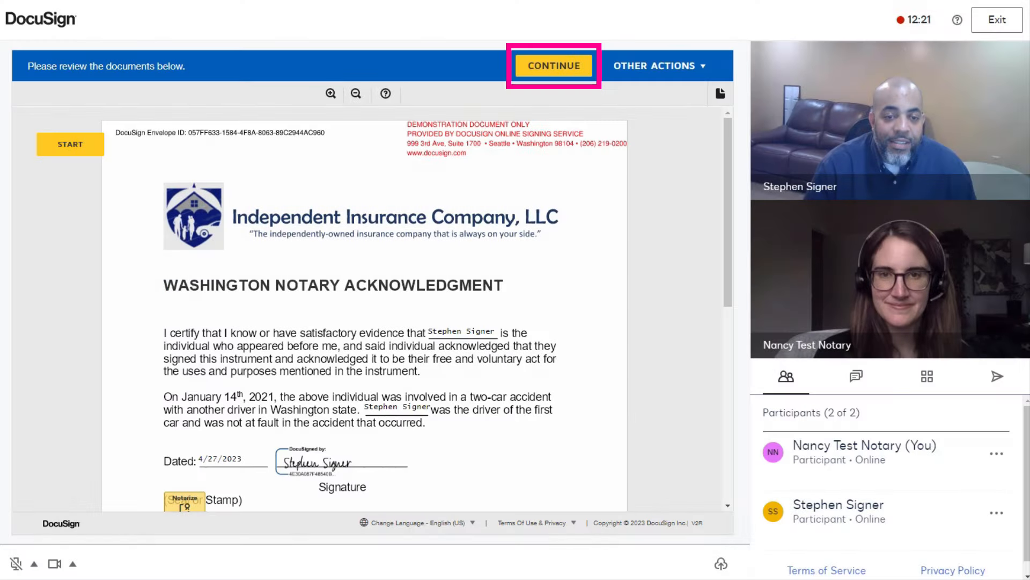
Stamp the notary seal on the acknowledgment document and sign with the saved notary signature.
scroll("down", 3)
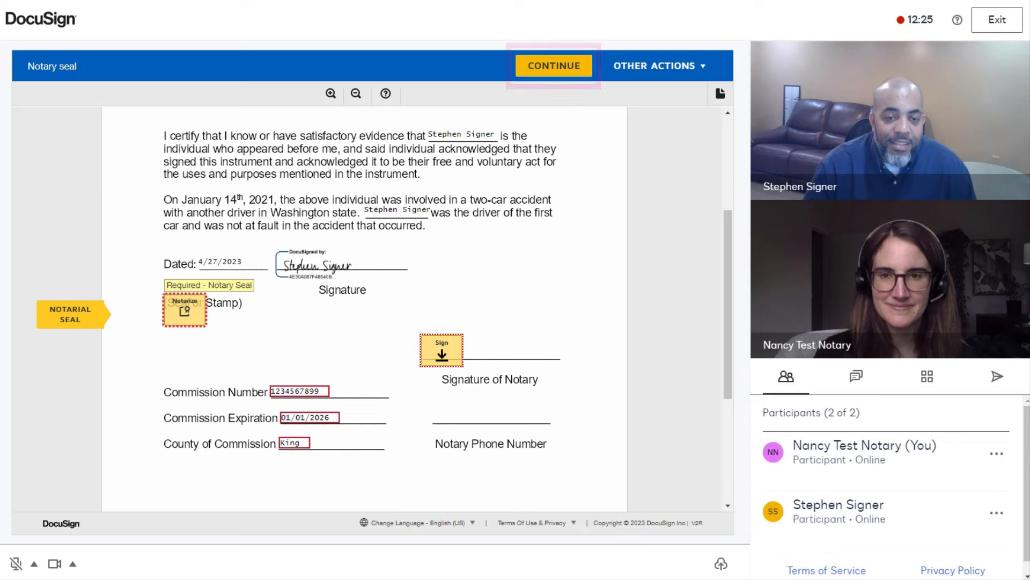
left_click(211, 302)
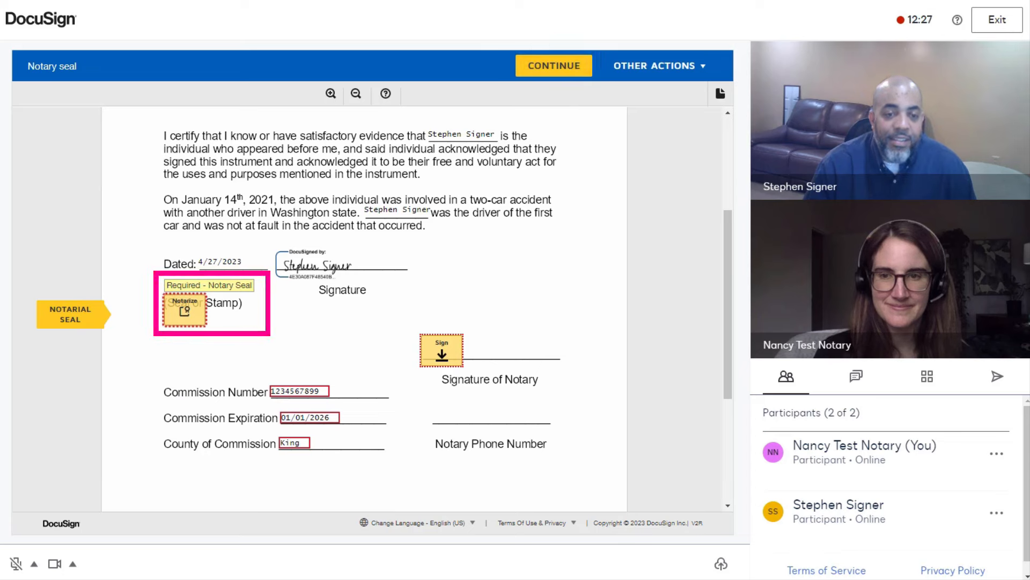
left_click(183, 311)
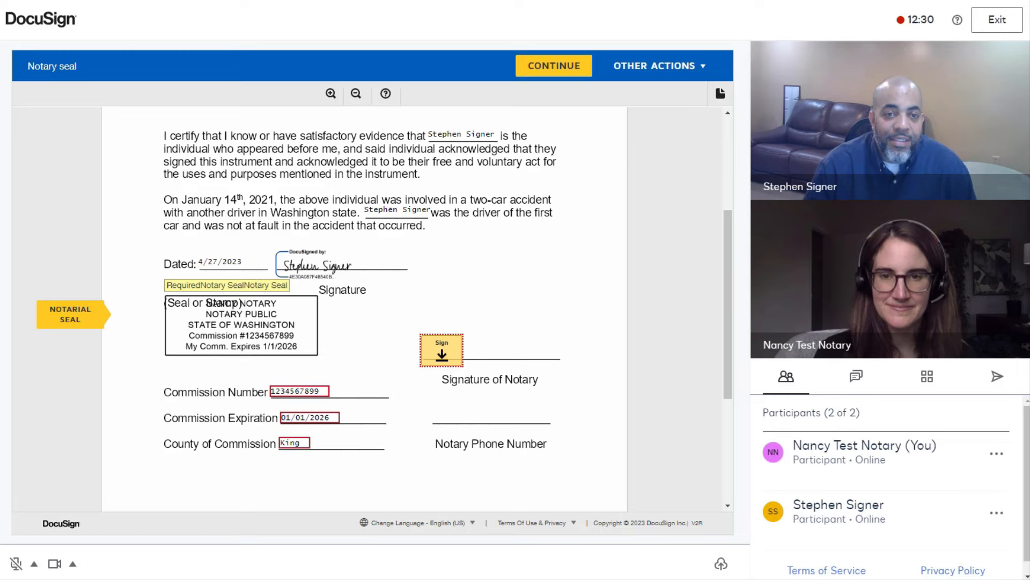
left_click(441, 348)
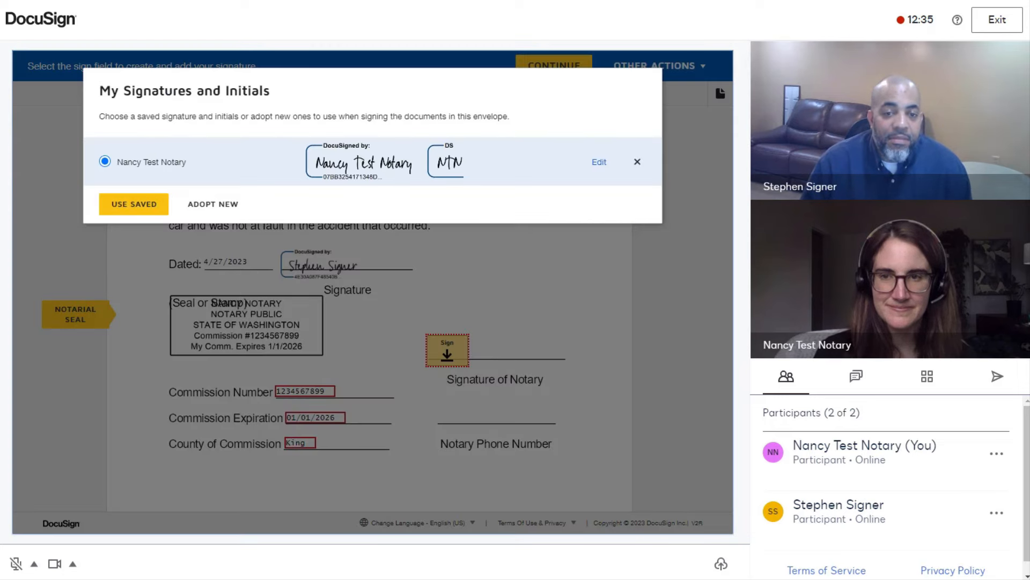
left_click(133, 204)
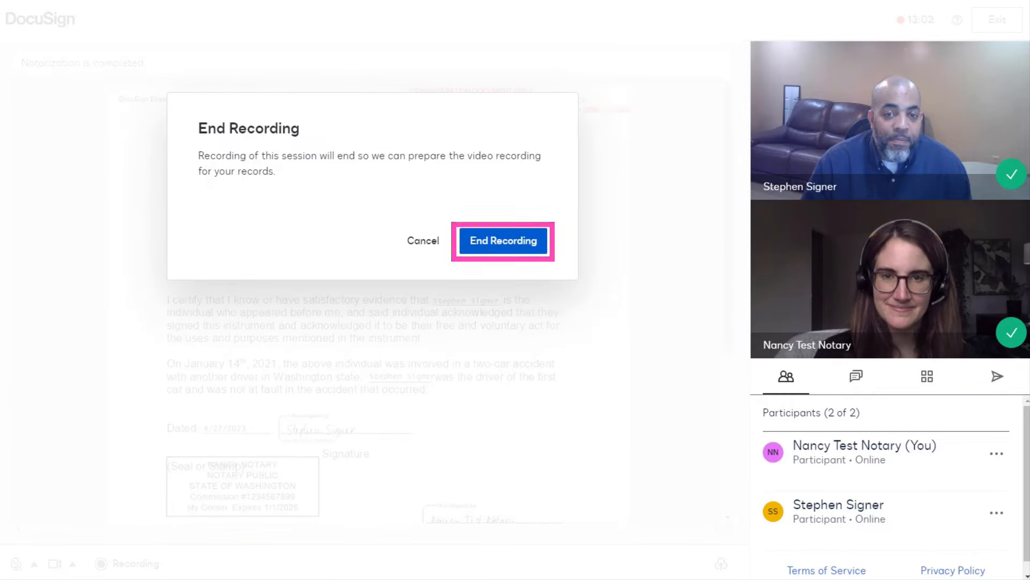
End the session recording and exit the completed notary session.
left_click(502, 240)
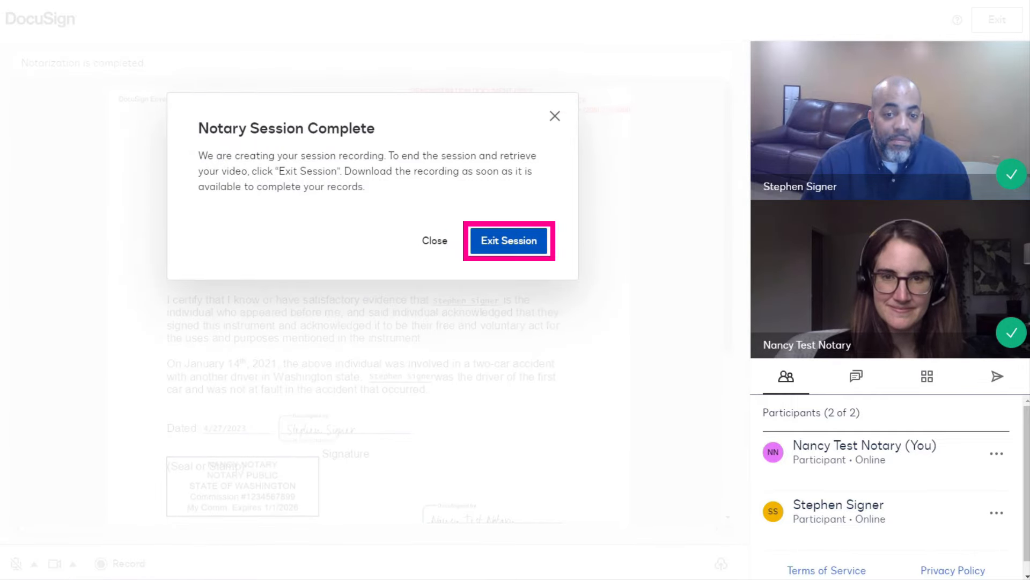
left_click(508, 241)
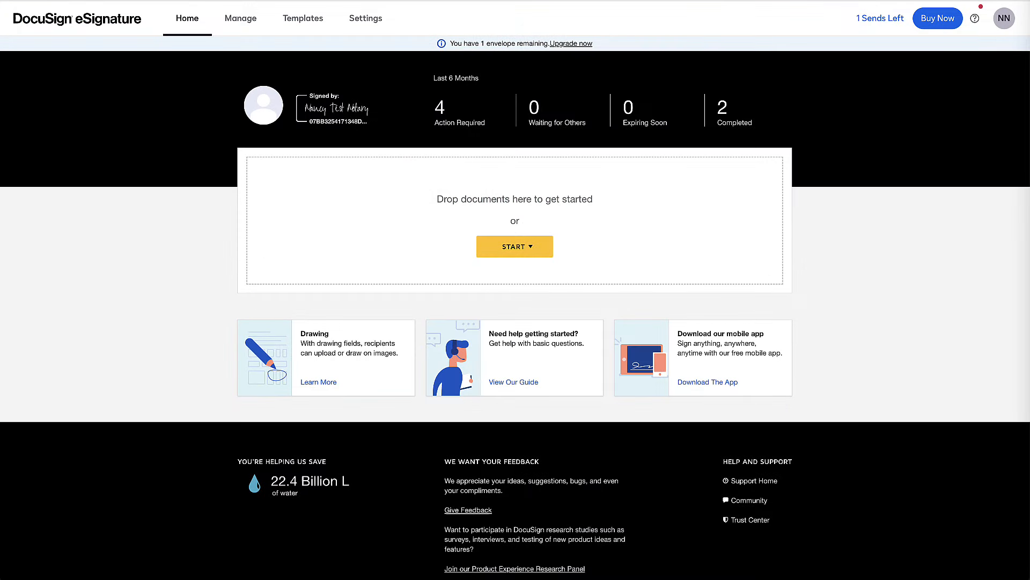
mouse_move(240, 18)
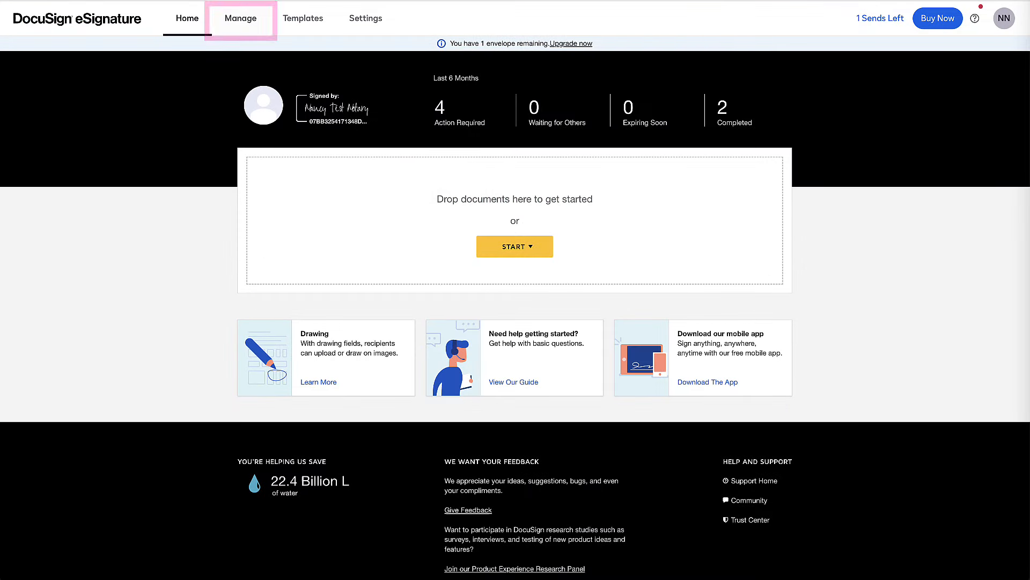
From the Manage inbox, export the completed affidavit envelope's notary journal as a zip.
left_click(241, 18)
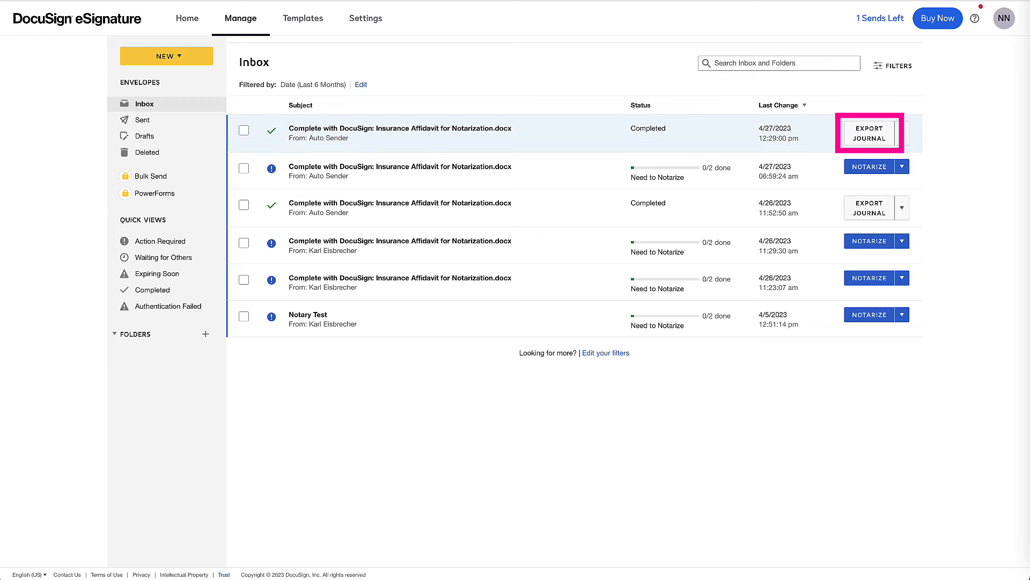
left_click(868, 132)
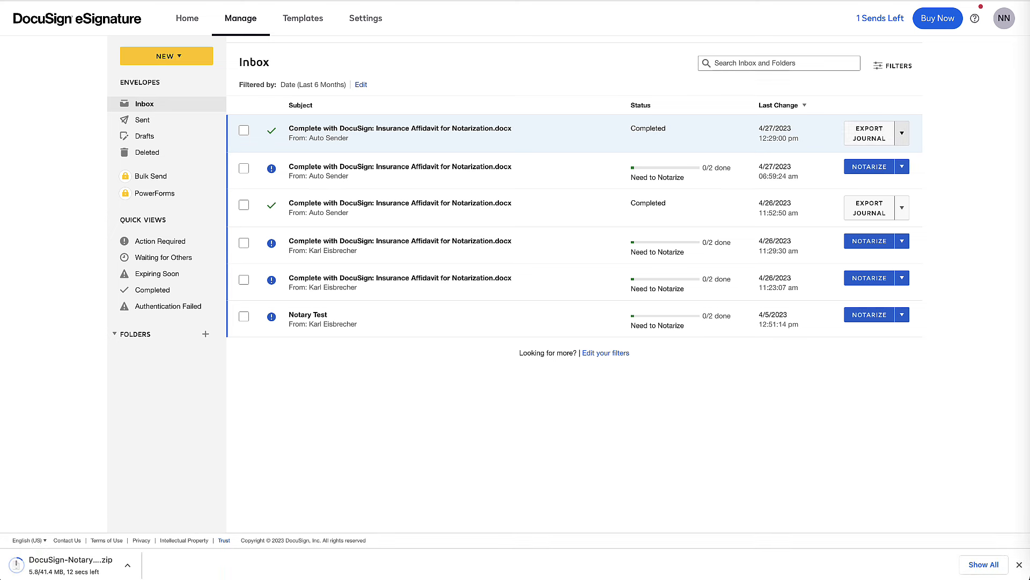
left_click(903, 133)
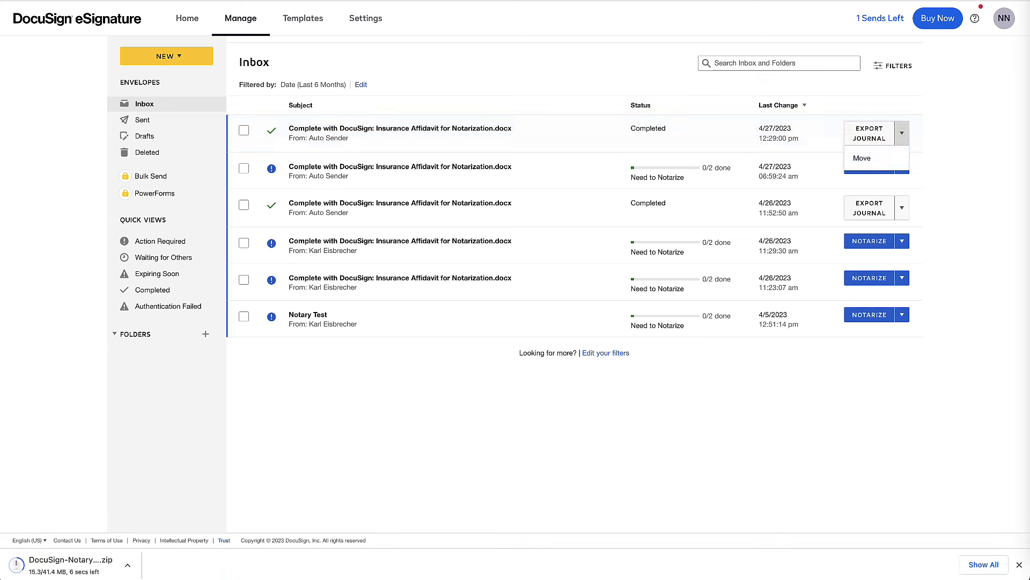